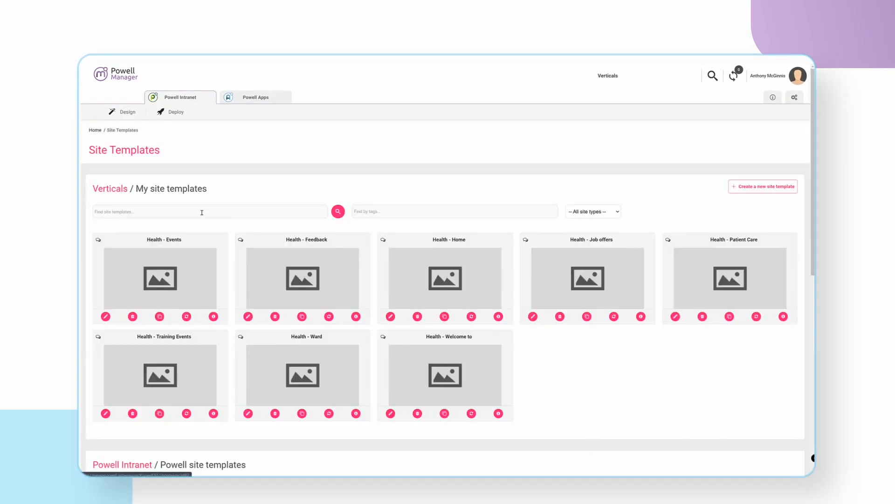
Step: Edit the Health - Events site template and review its Pages list
click(105, 316)
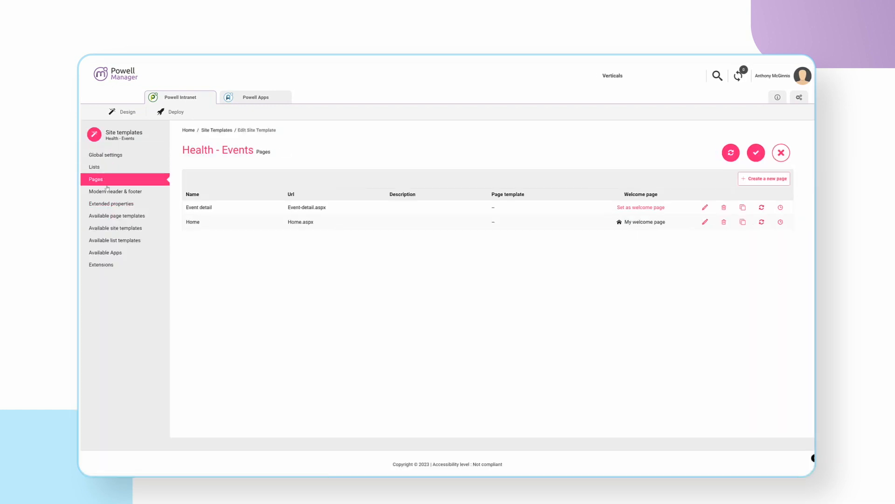
click(116, 190)
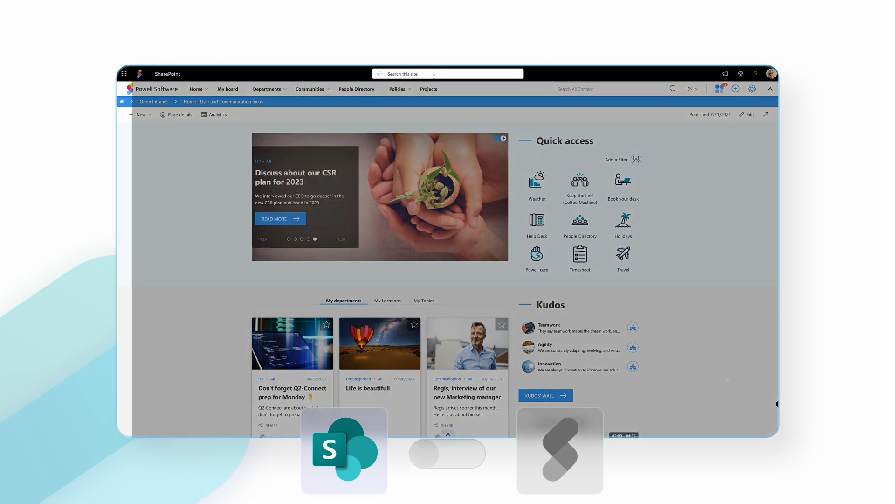
Step: Search the intranet for 'powell' and show the matching files and pages
text(powell)
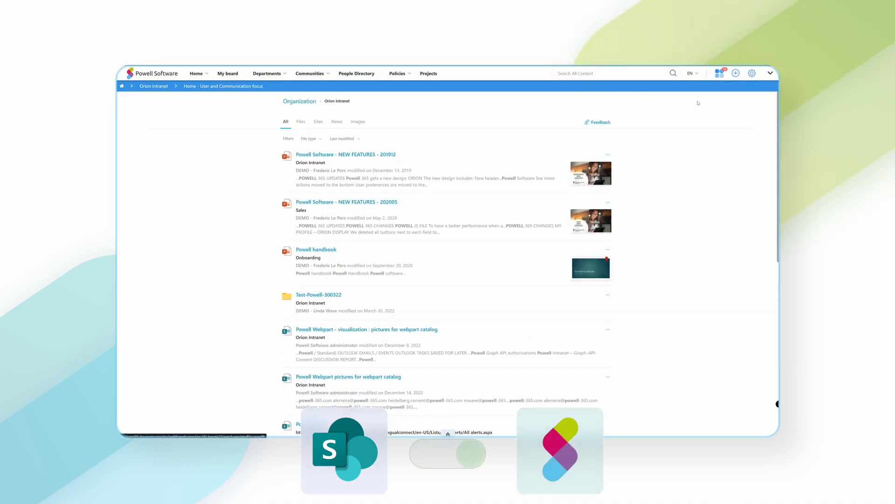
text(powell)
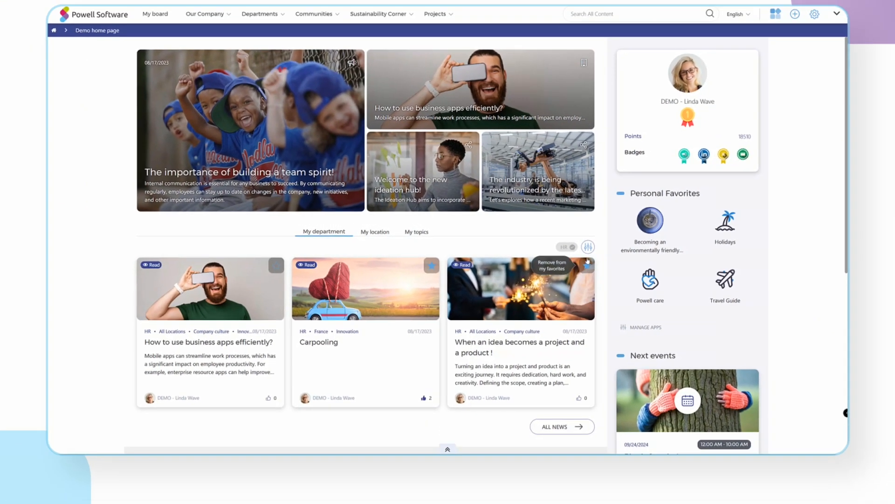
Step: Set Communication and Sales as preferred departments for targeted content and save
click(588, 247)
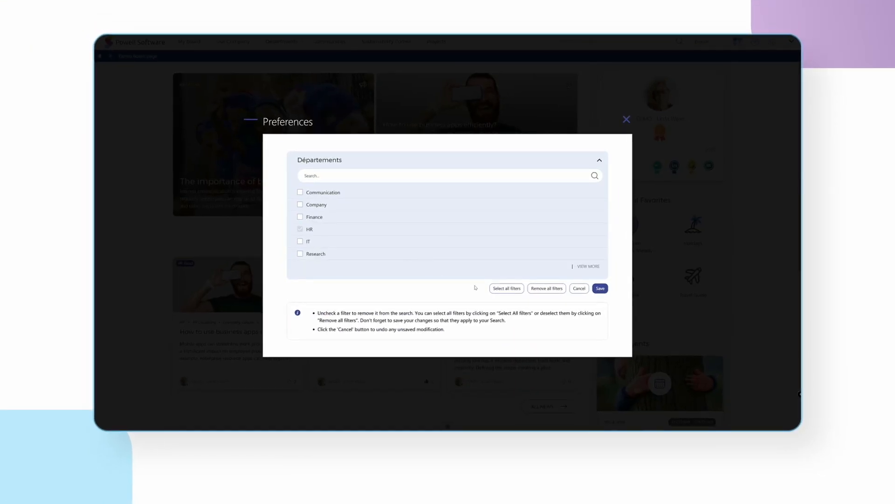
click(588, 266)
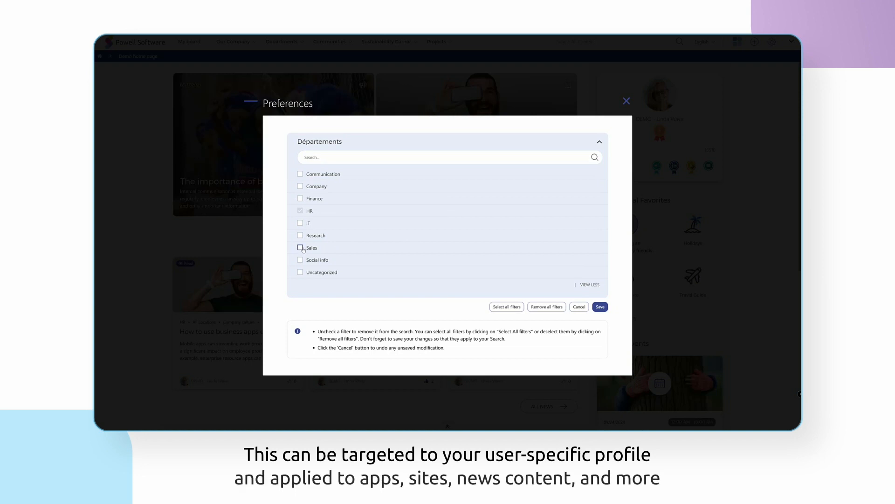
click(300, 247)
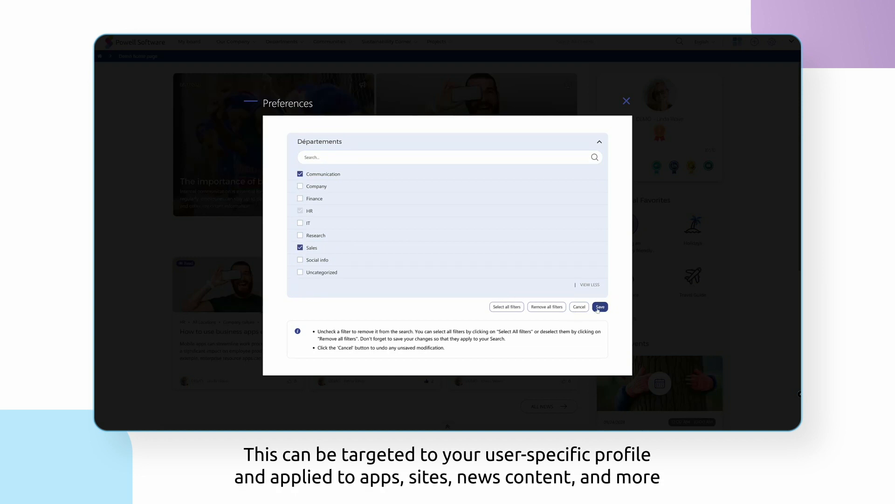
click(599, 306)
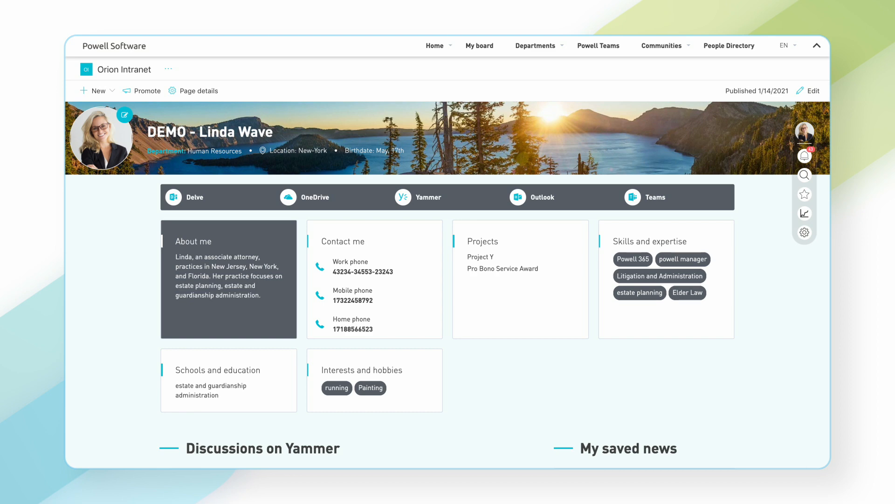
Step: Scroll the My Board page past Yammer, saved news, teams, documents, emails and tasks
scroll(down, 3)
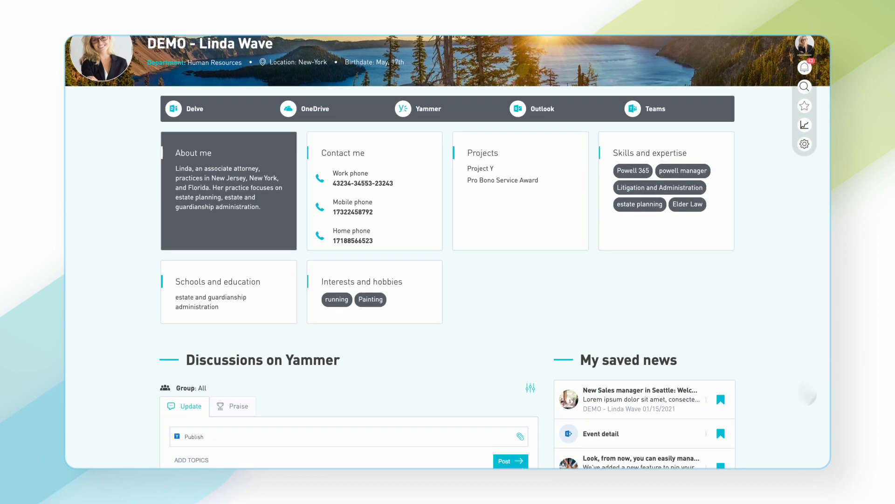
scroll(down, 3)
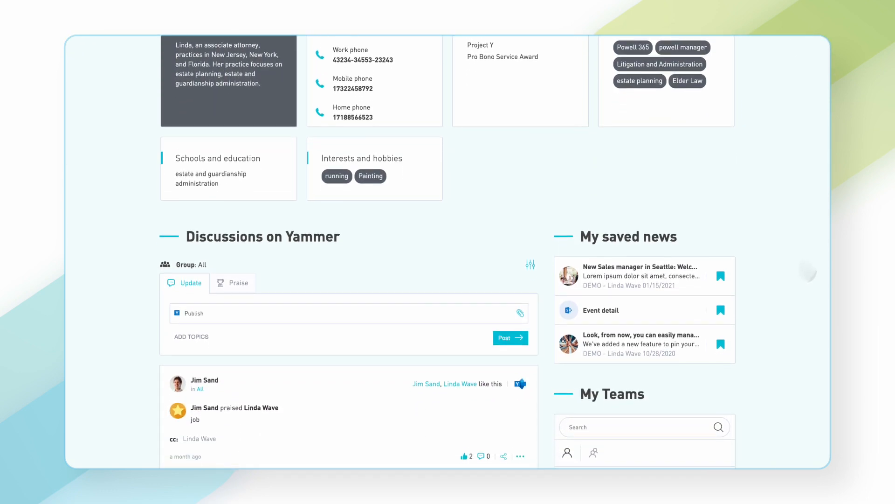
scroll(down, 3)
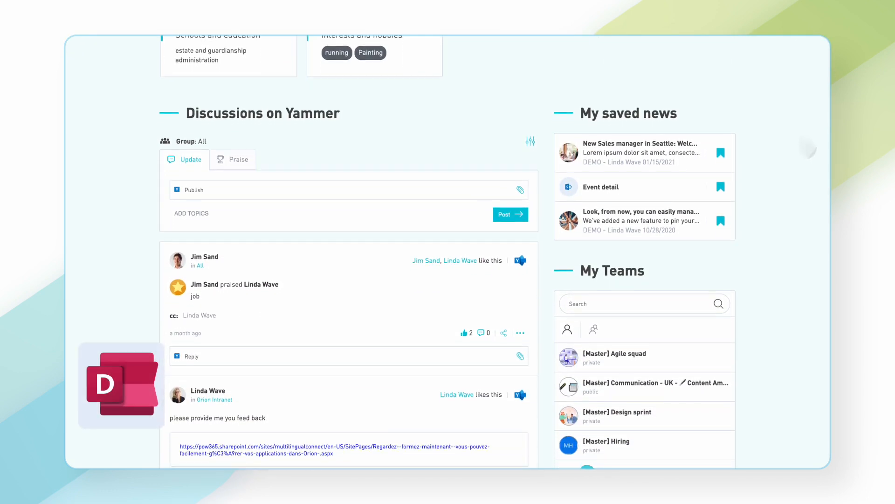
scroll(down, 3)
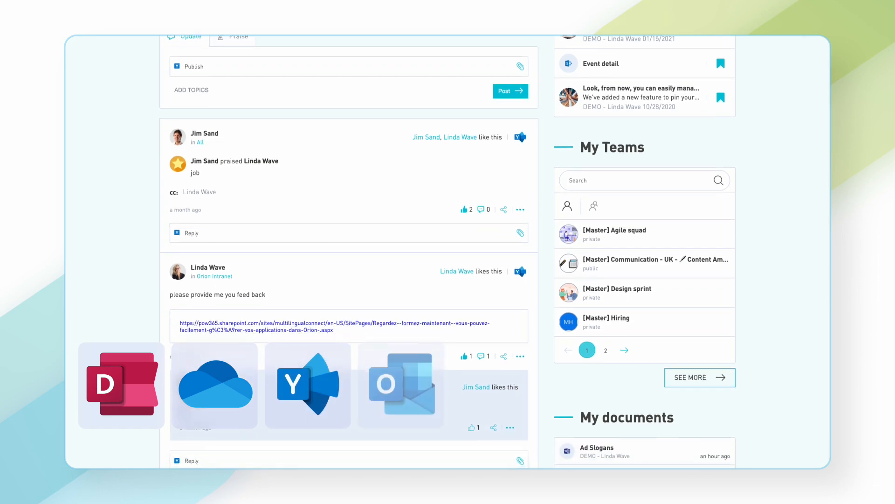
scroll(down, 3)
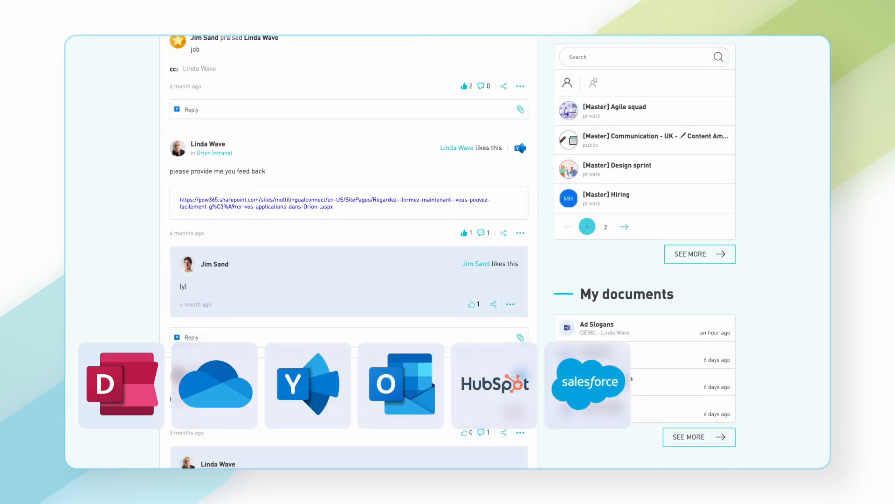
scroll(down, 3)
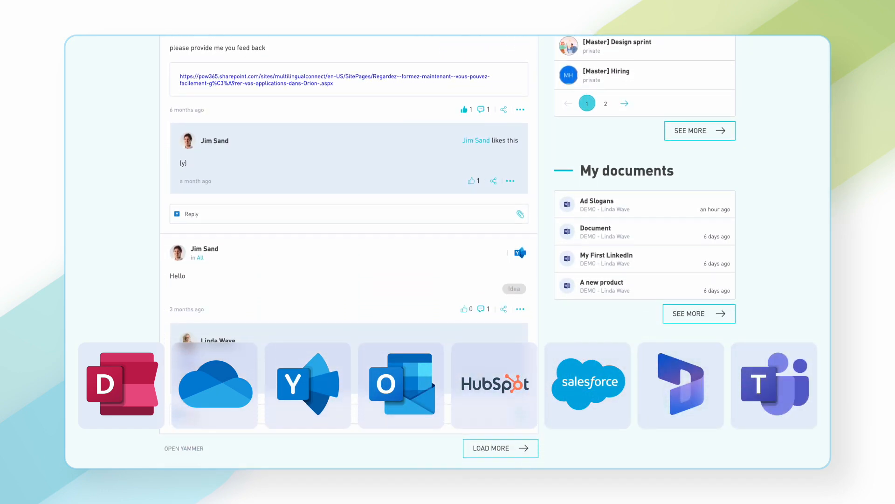
scroll(down, 3)
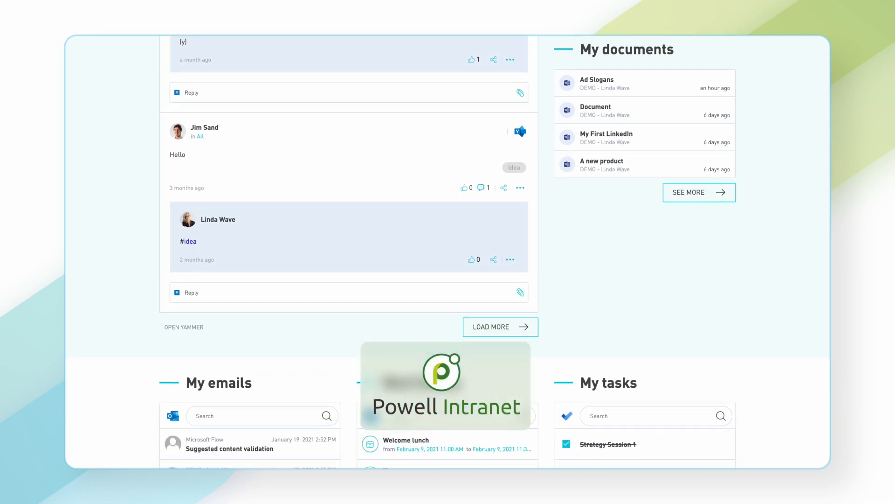
scroll(down, 3)
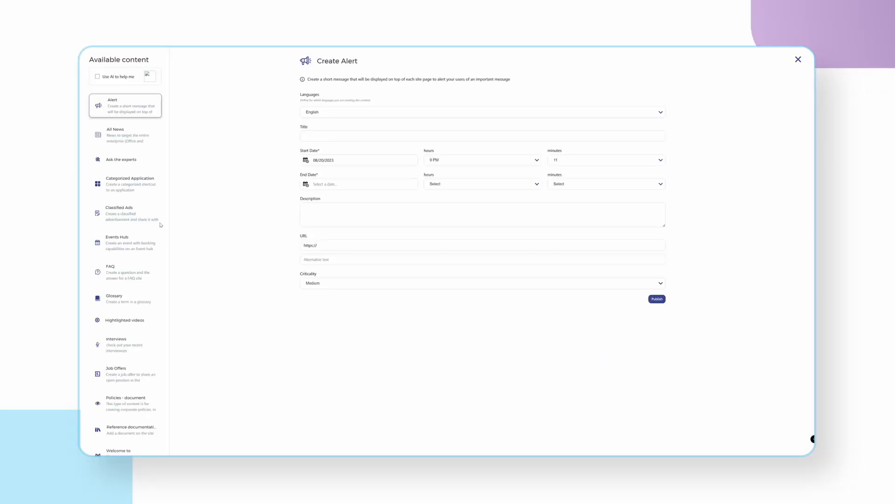
Step: View the All News, Ask the experts, Categorized Application and Classified Ads creation forms
click(124, 134)
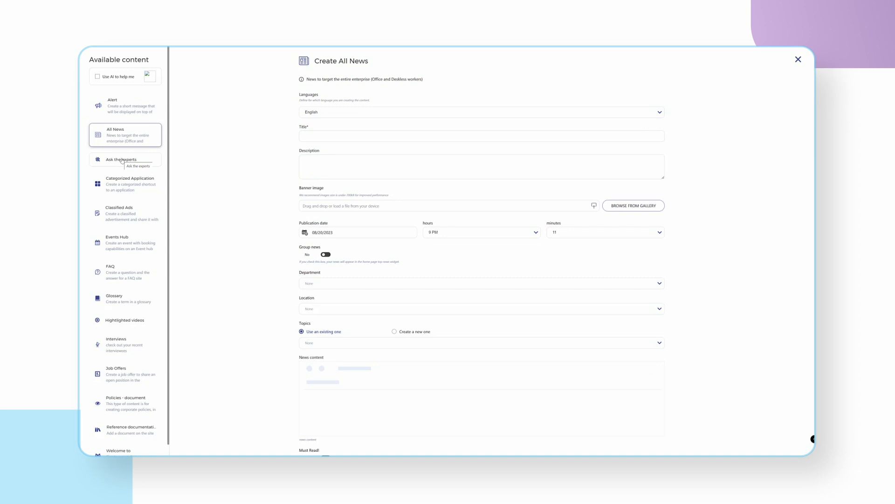
click(125, 159)
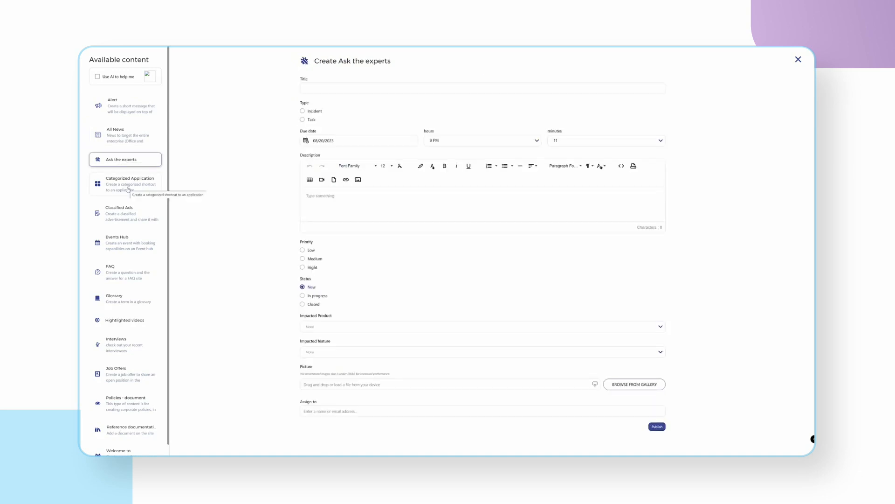
click(125, 183)
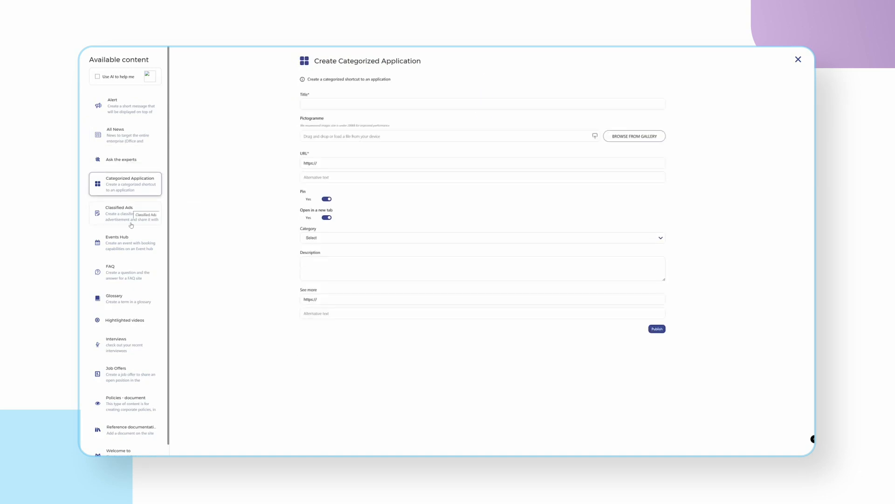
click(123, 320)
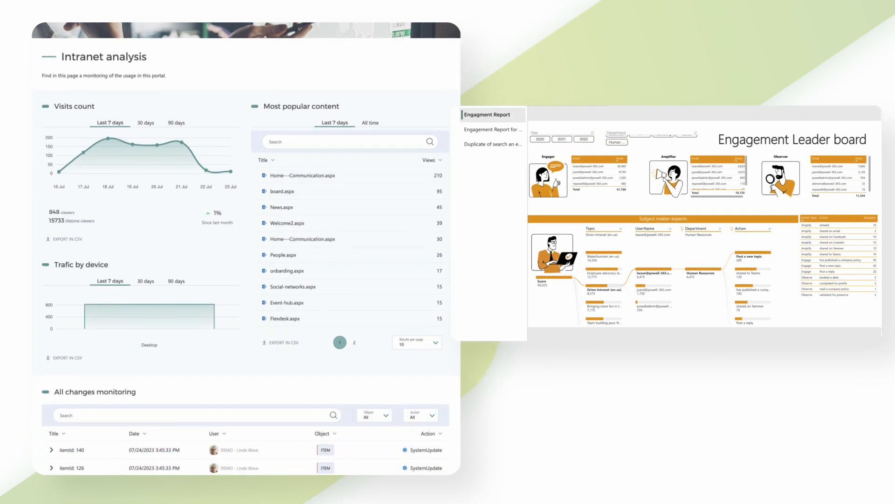
scroll(down, 3)
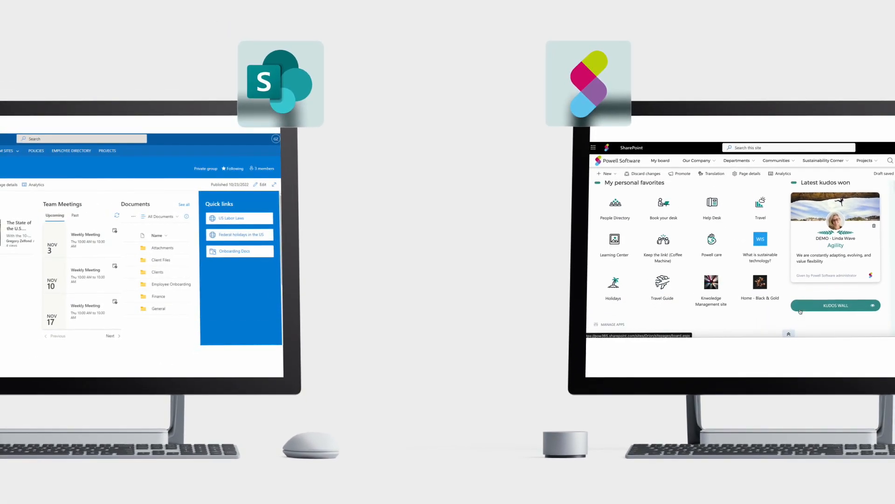
scroll(down, 3)
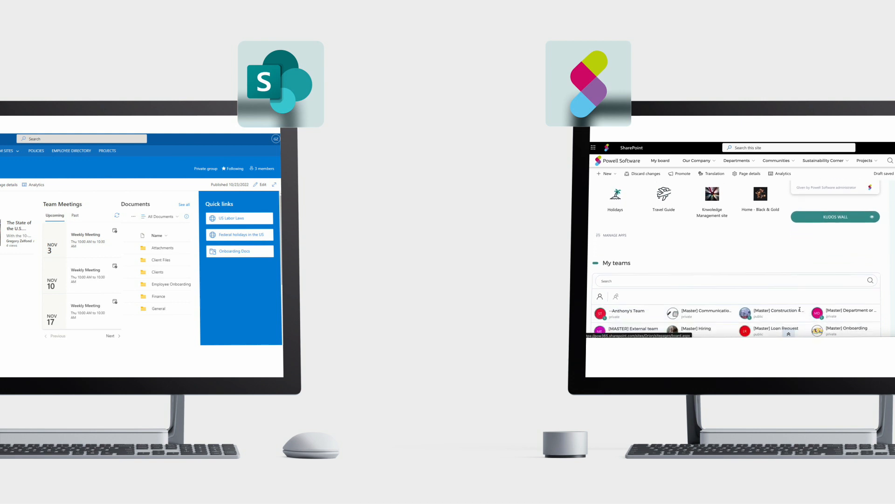